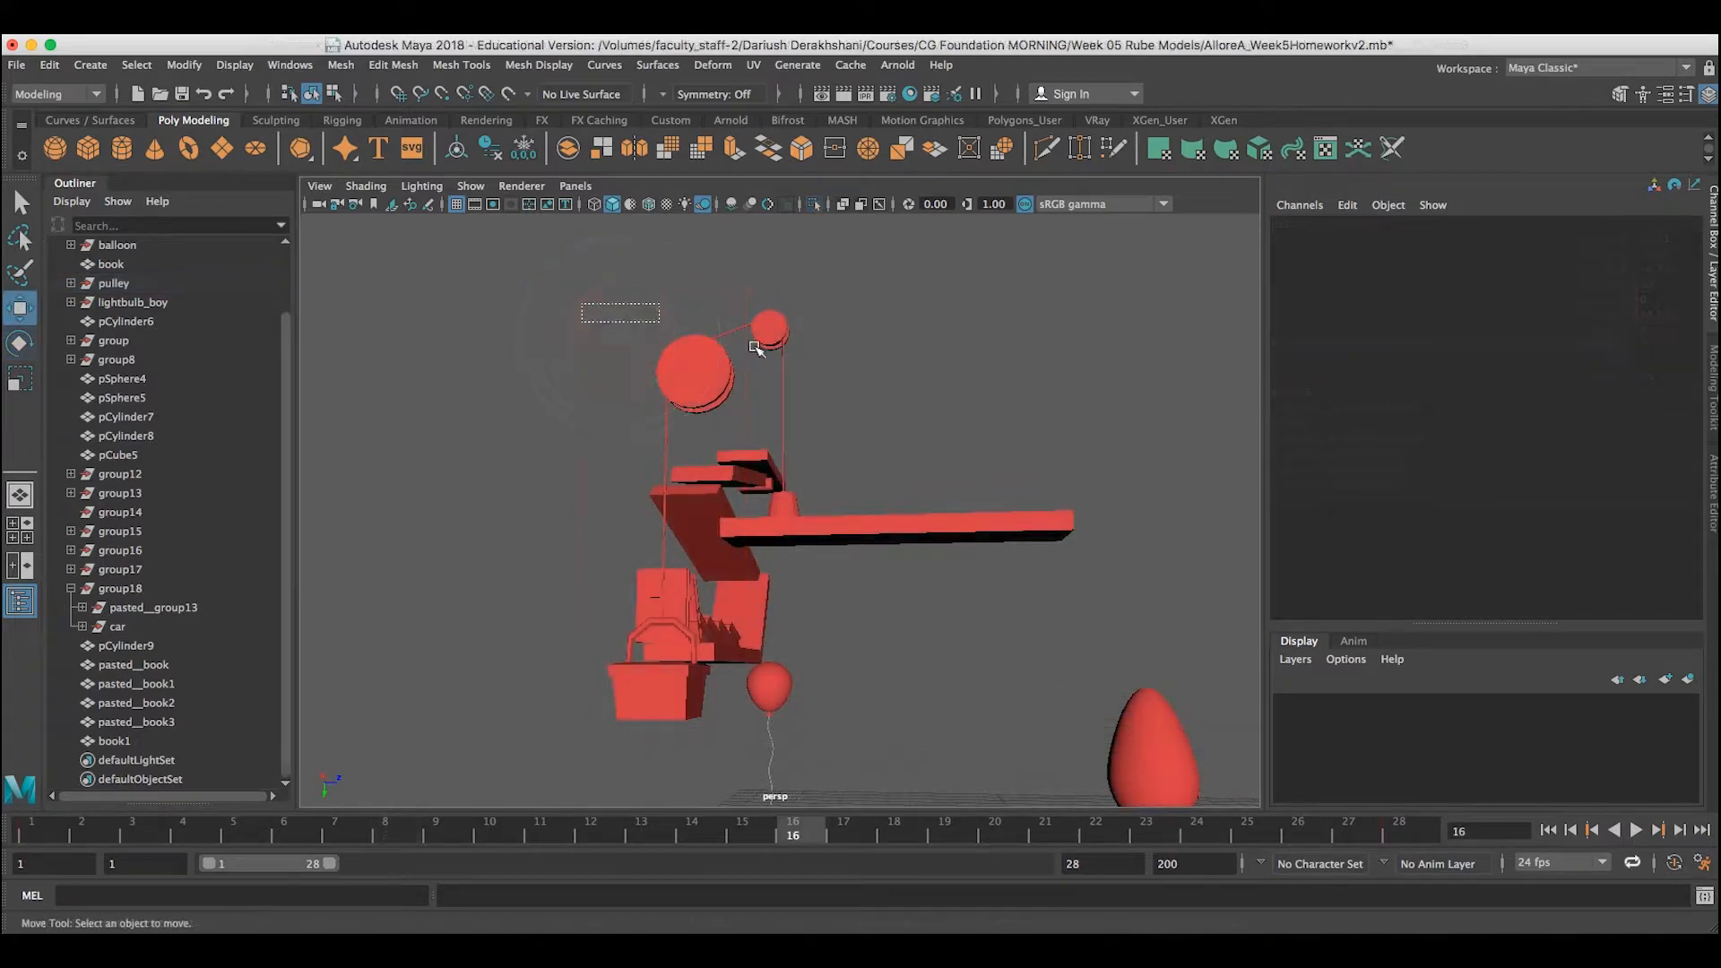
Select the pulley pieces in the viewport and tumble the camera around the setup
left_click(696, 373)
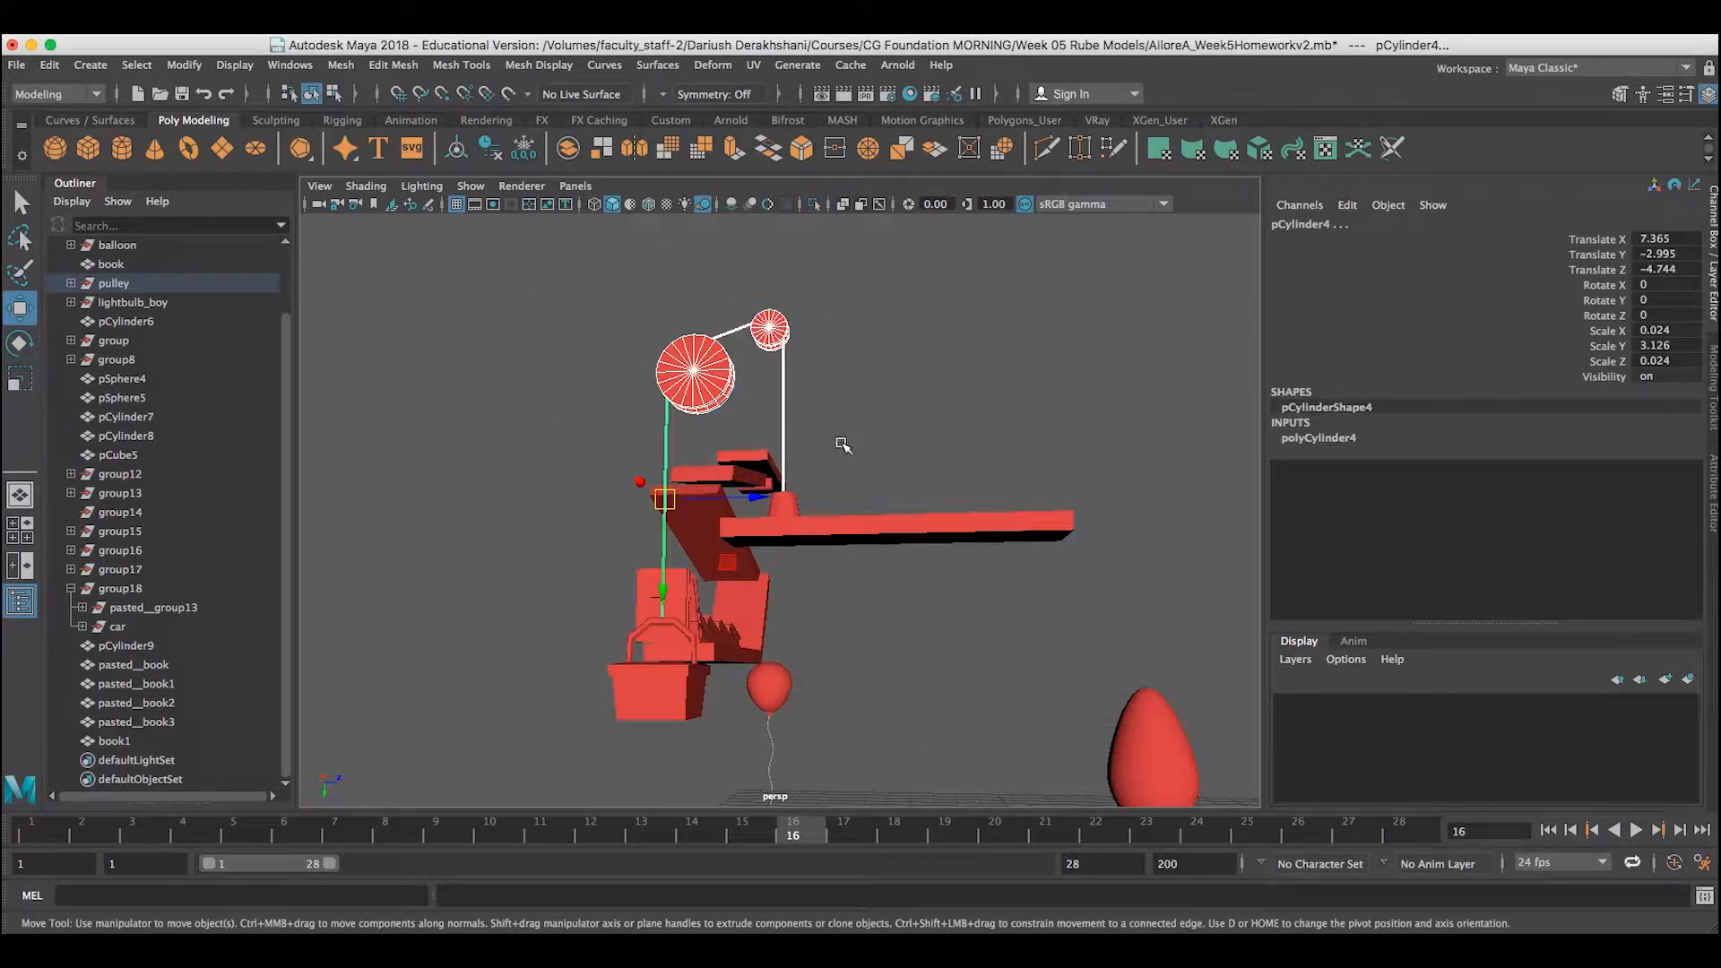
left_click_drag(843, 444, 916, 468)
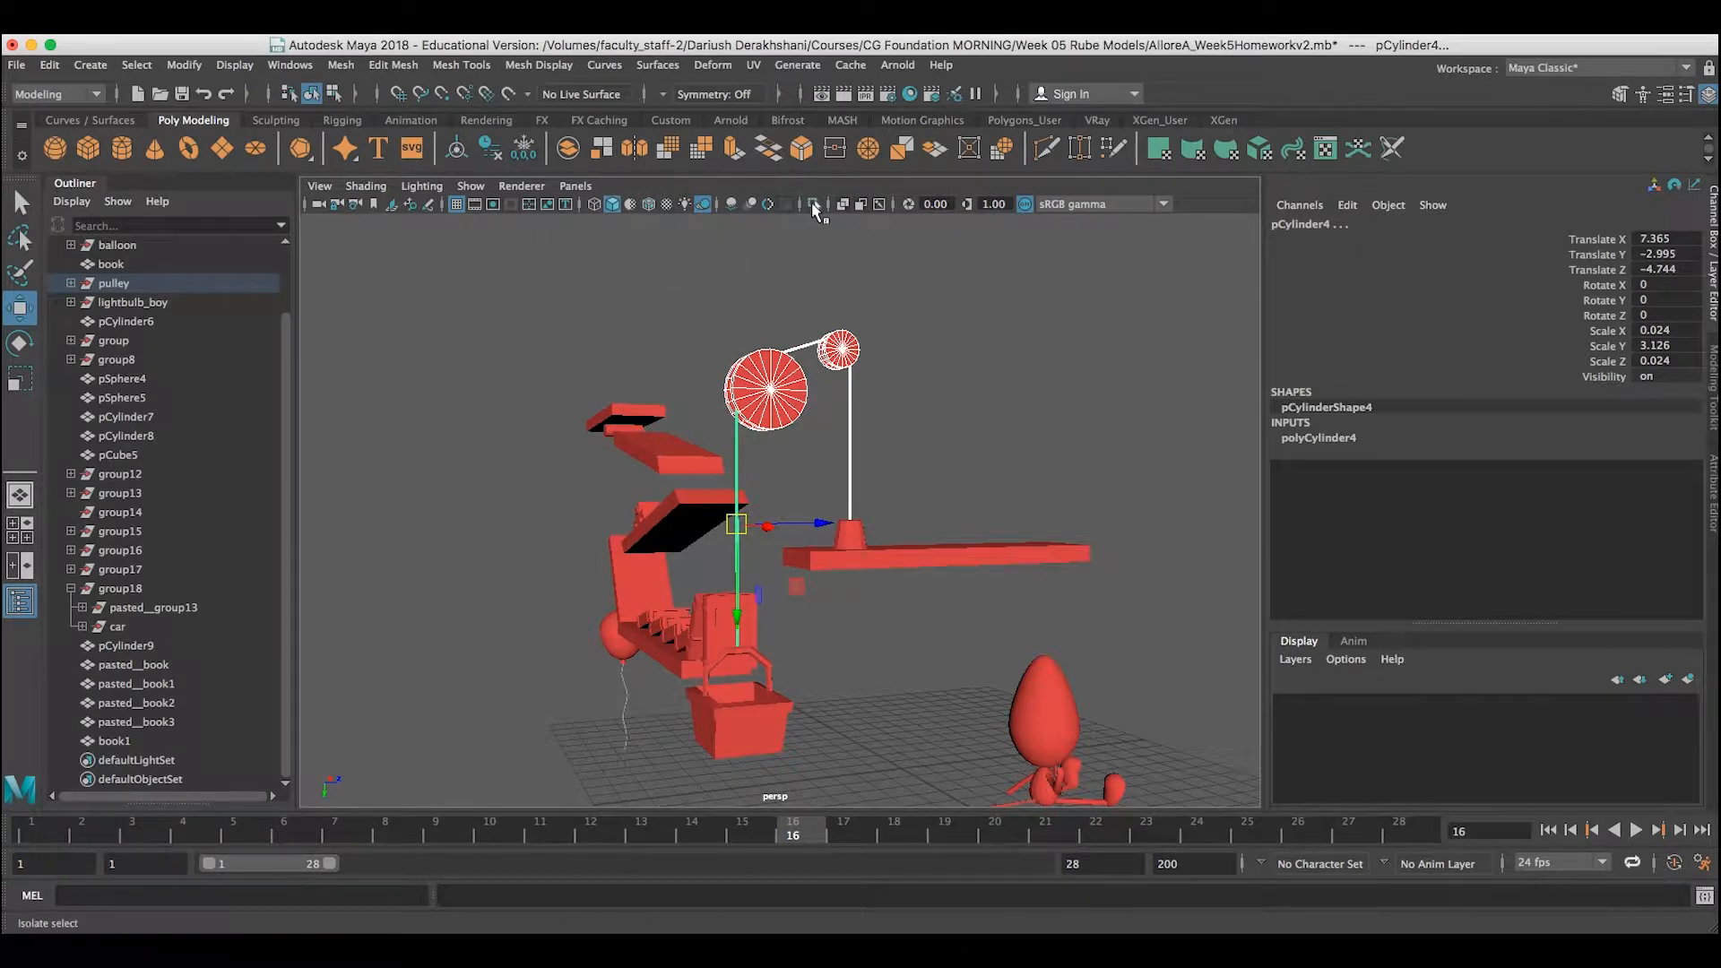
Isolate the selected pulley system and move the rope's pivot to its top end
left_click(814, 204)
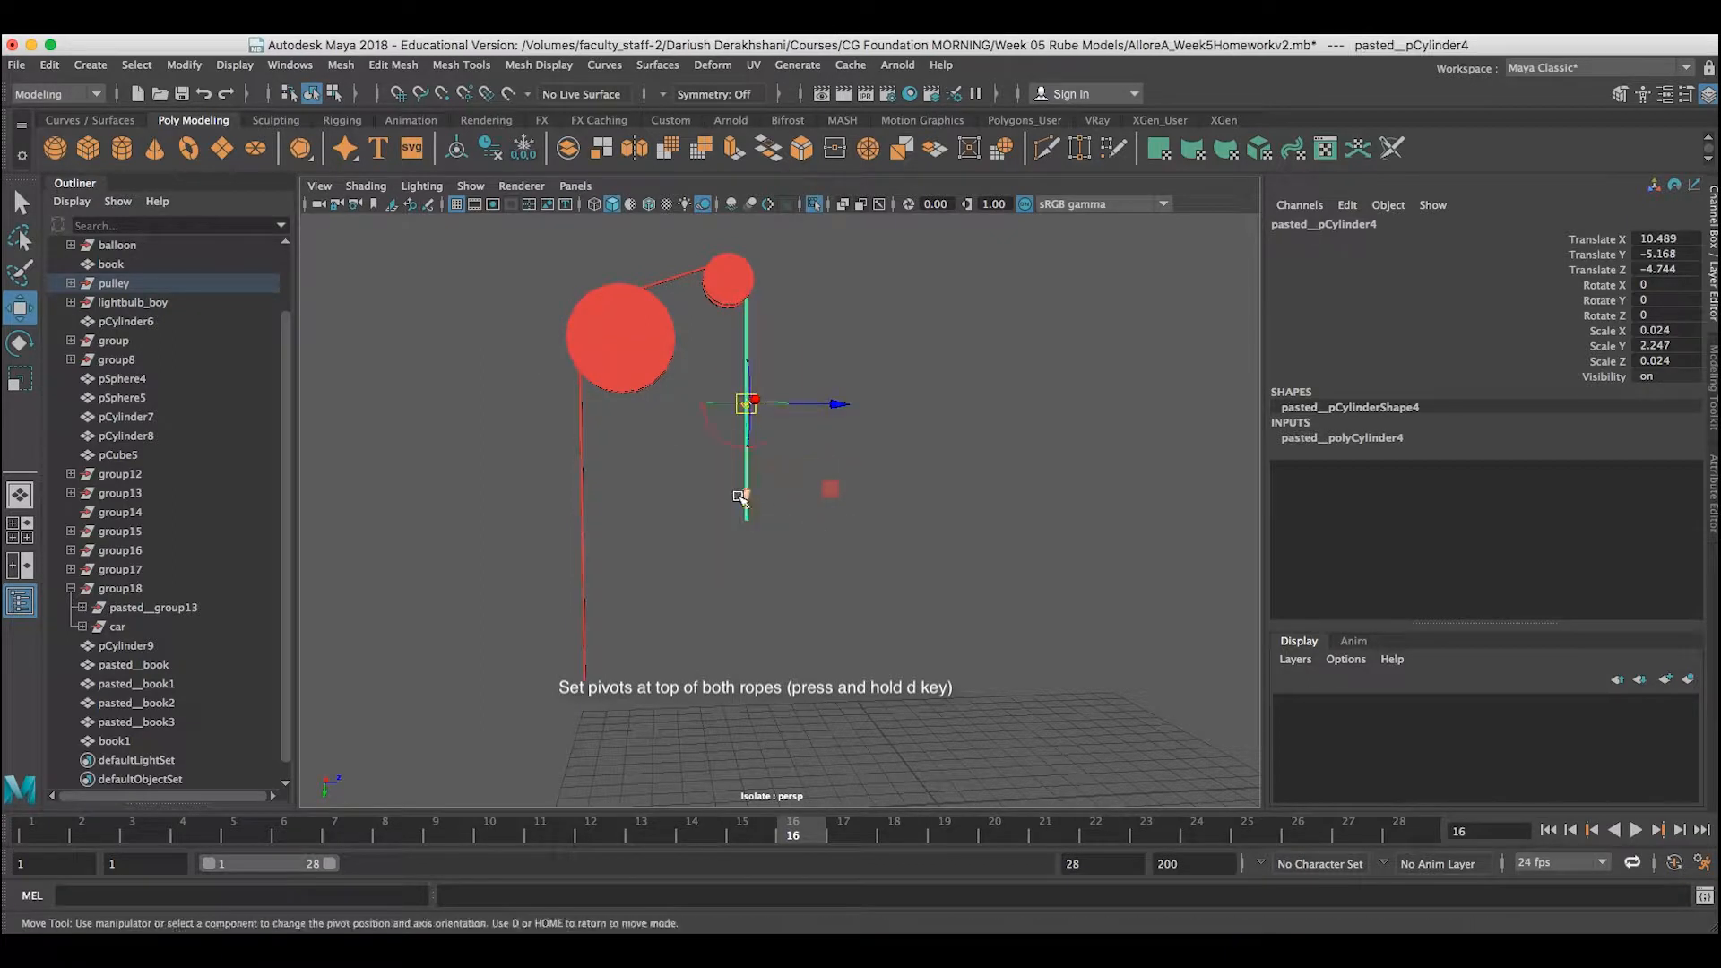
left_click_drag(744, 403, 745, 289)
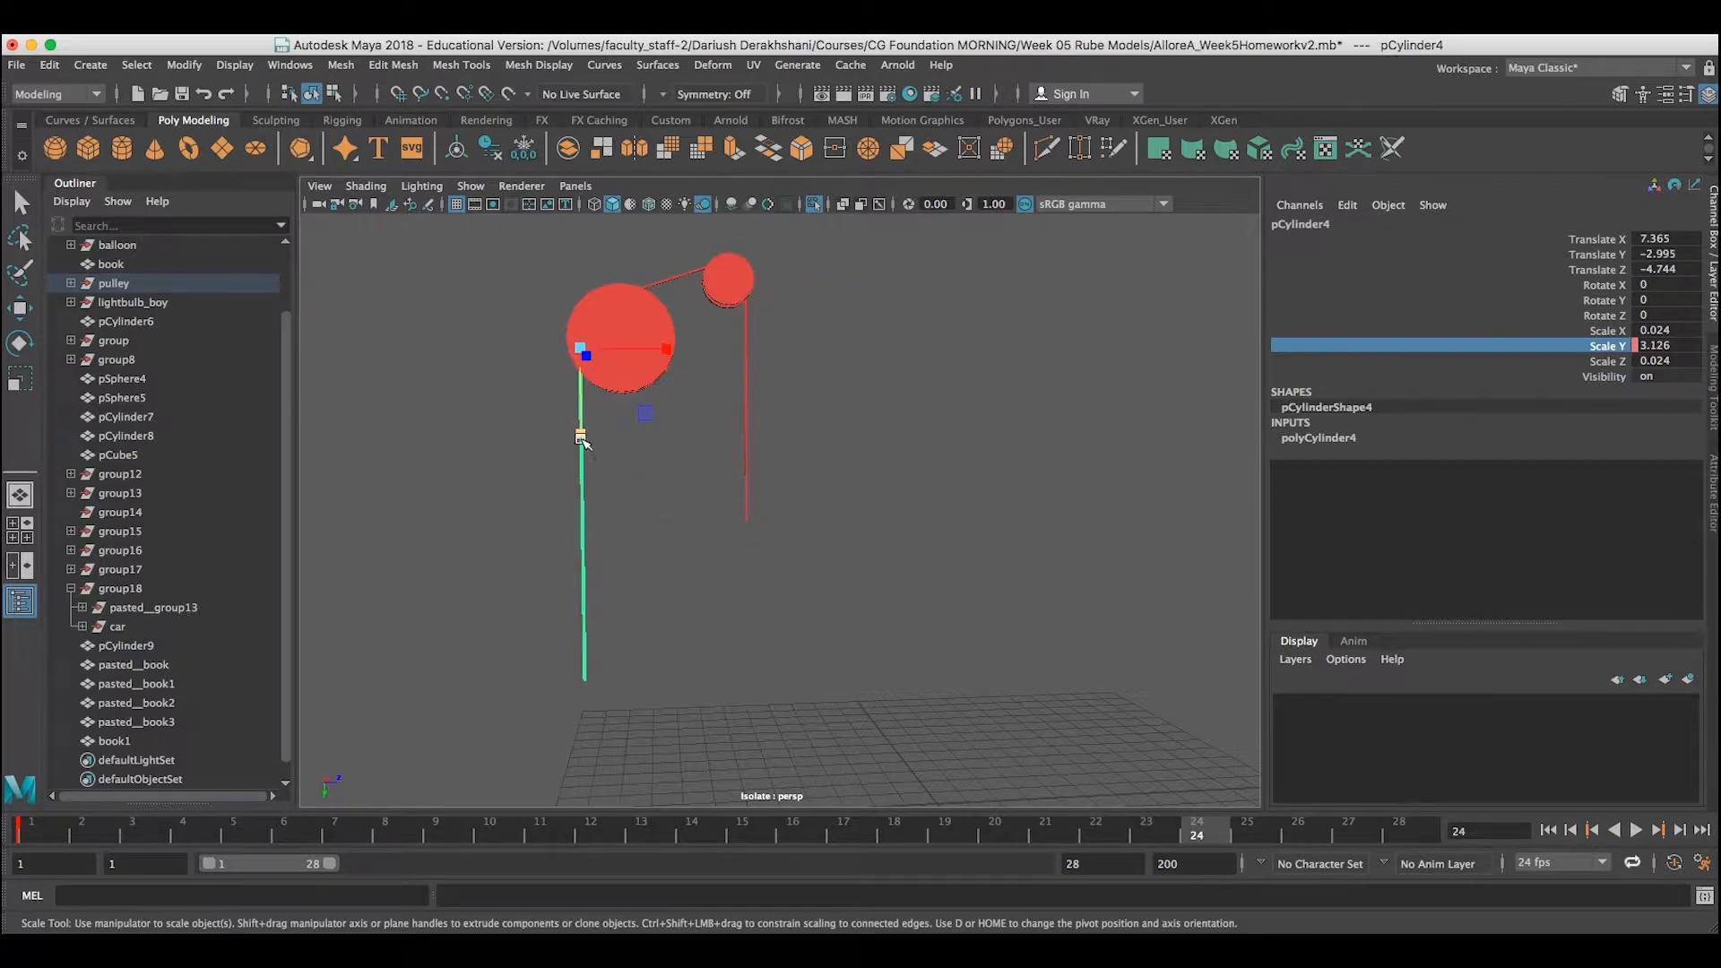
At frame 24, shorten the left rope and lengthen the right in Y, key Scale Y, and play back
left_click_drag(580, 434, 584, 373)
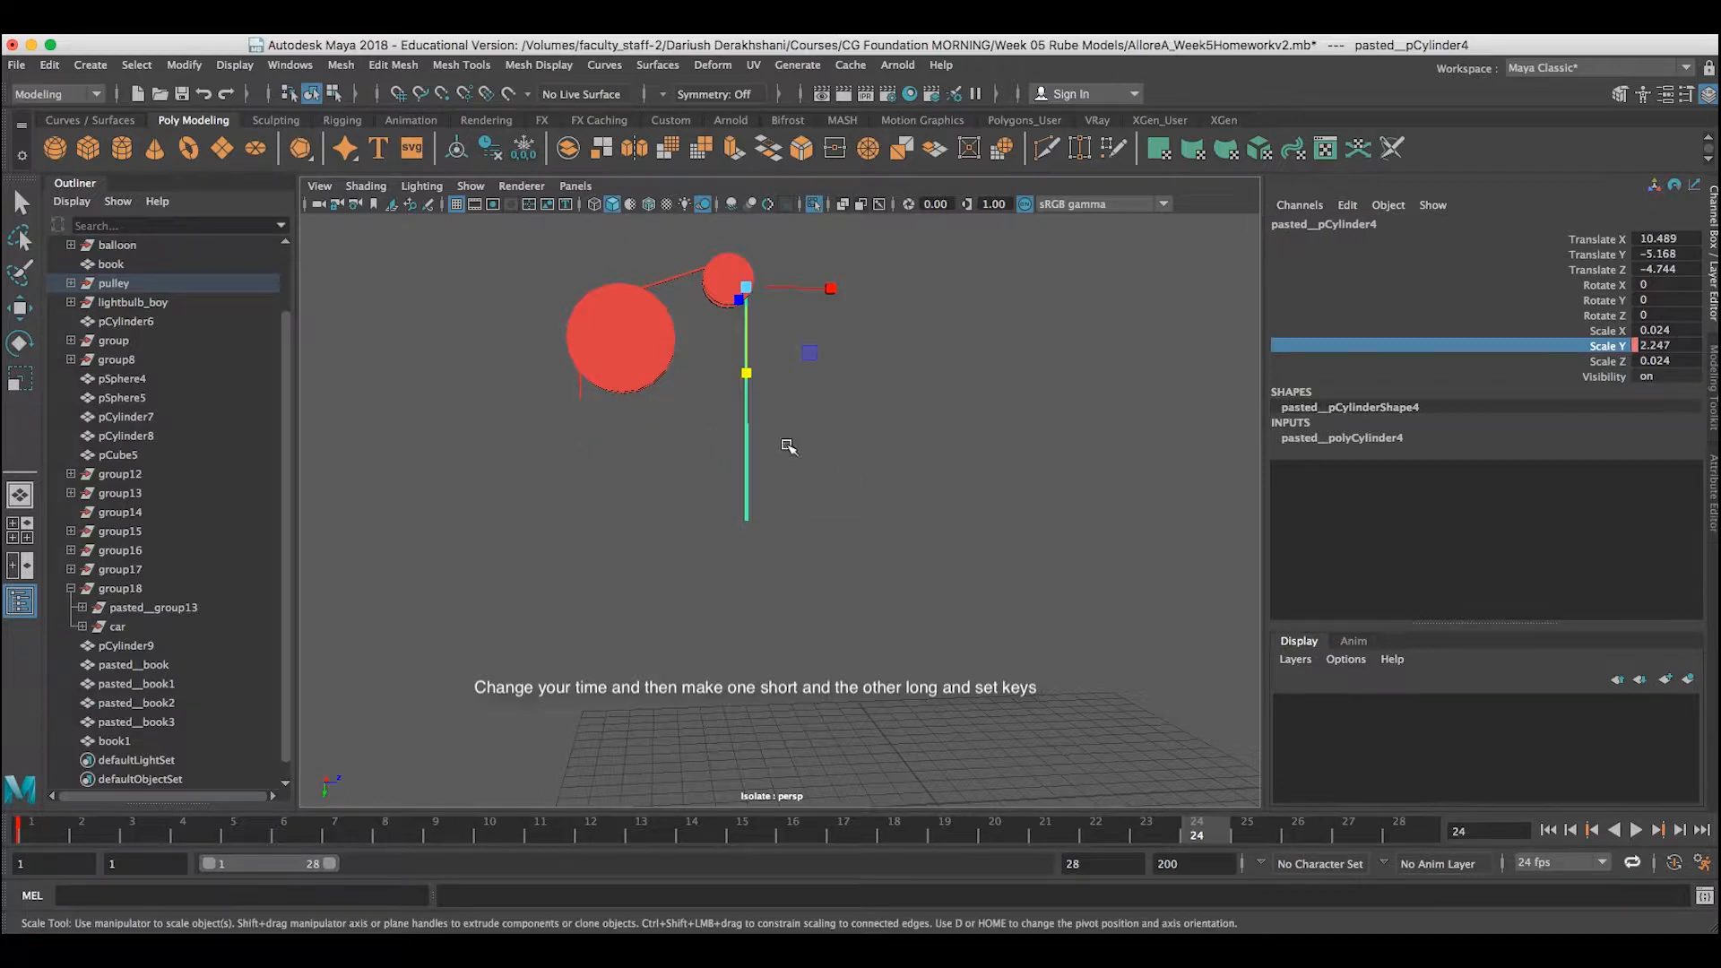
left_click_drag(746, 373, 745, 487)
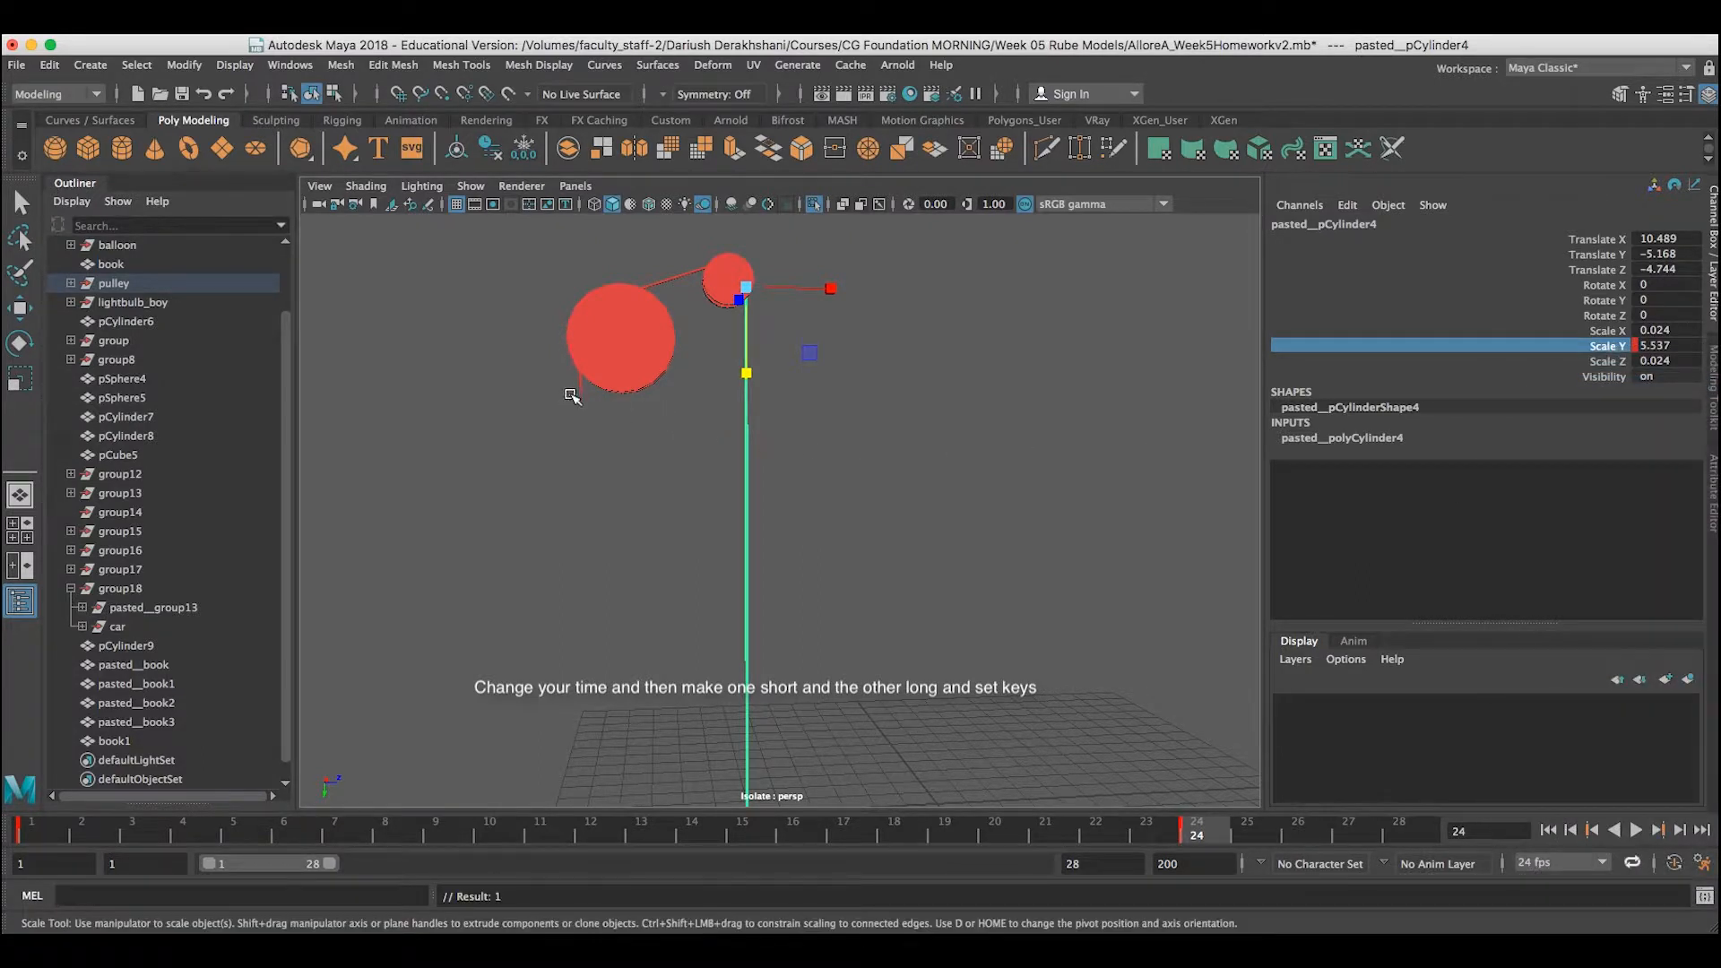
right_click(1656, 346)
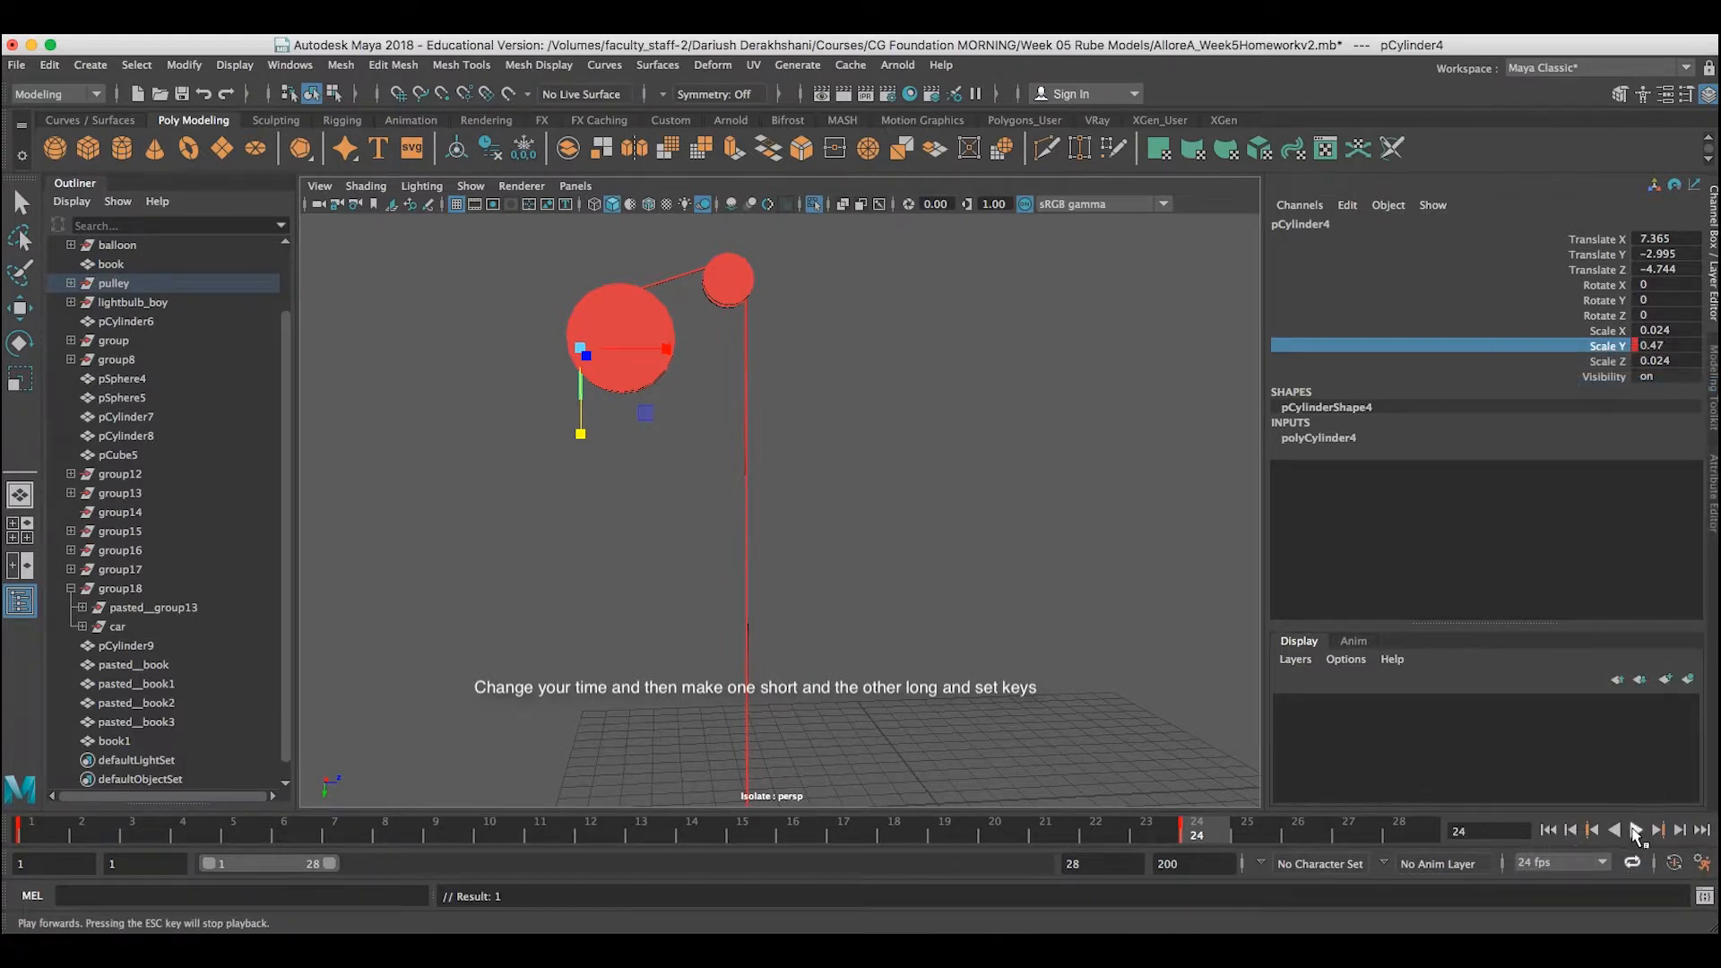
left_click(1639, 830)
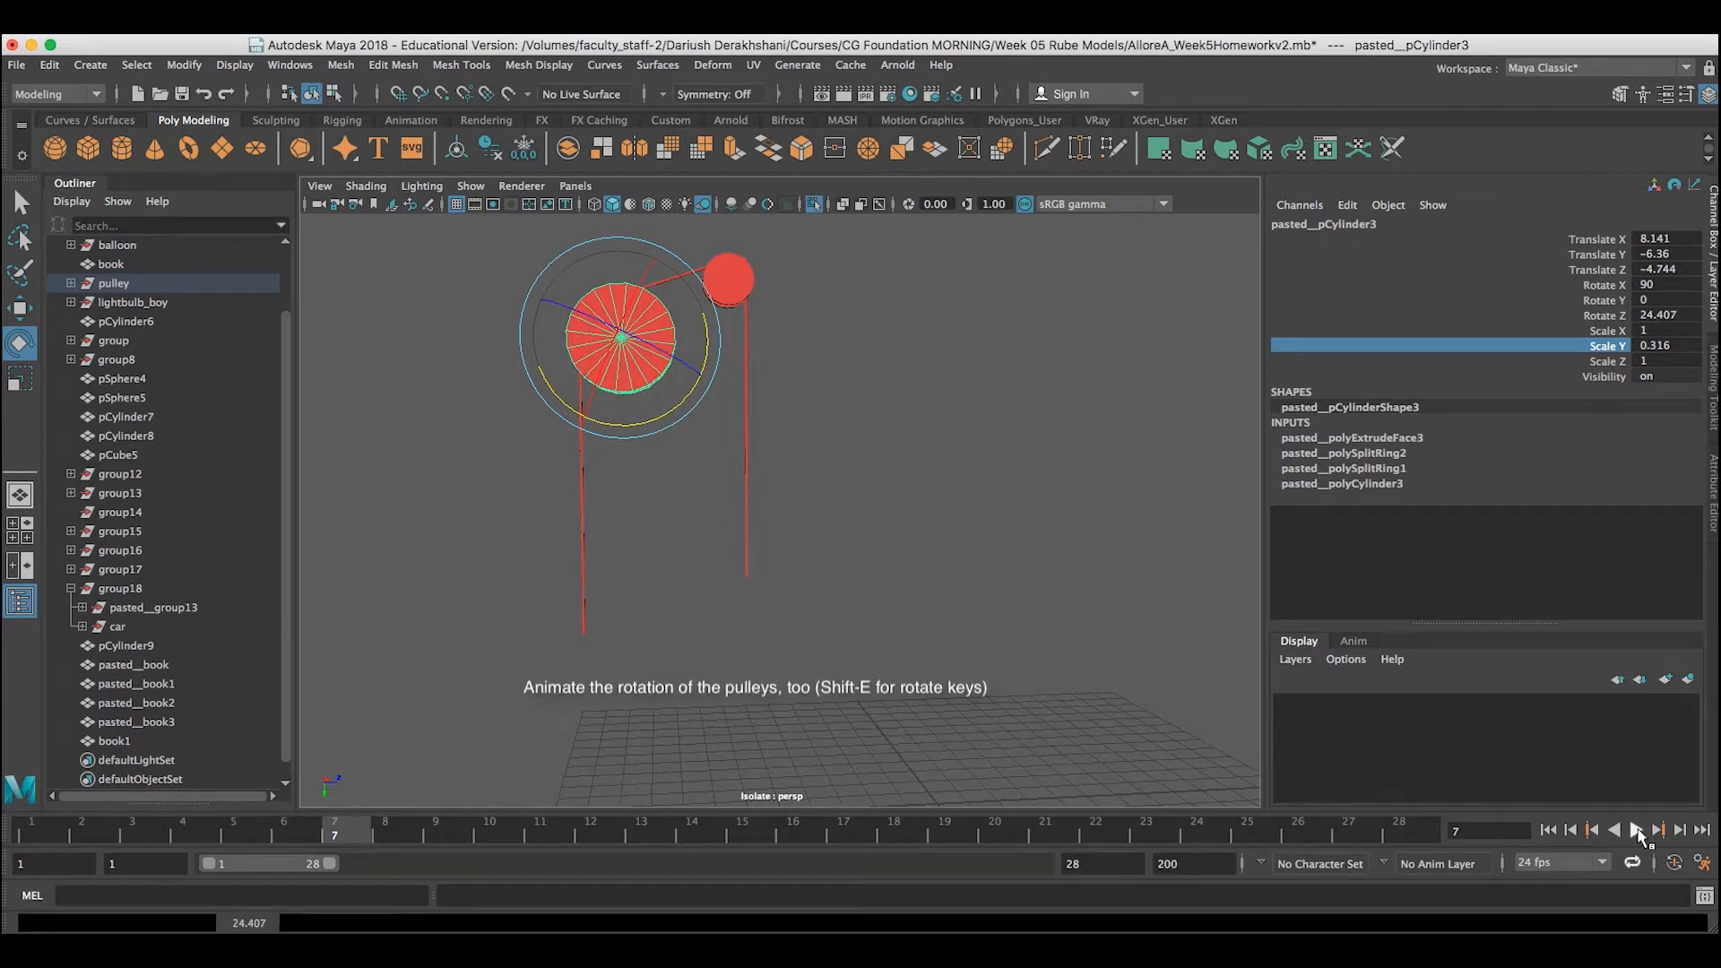
Key the pulley's Z rotation near 181 degrees at frame 28 and play back to see it spin
left_click(1572, 830)
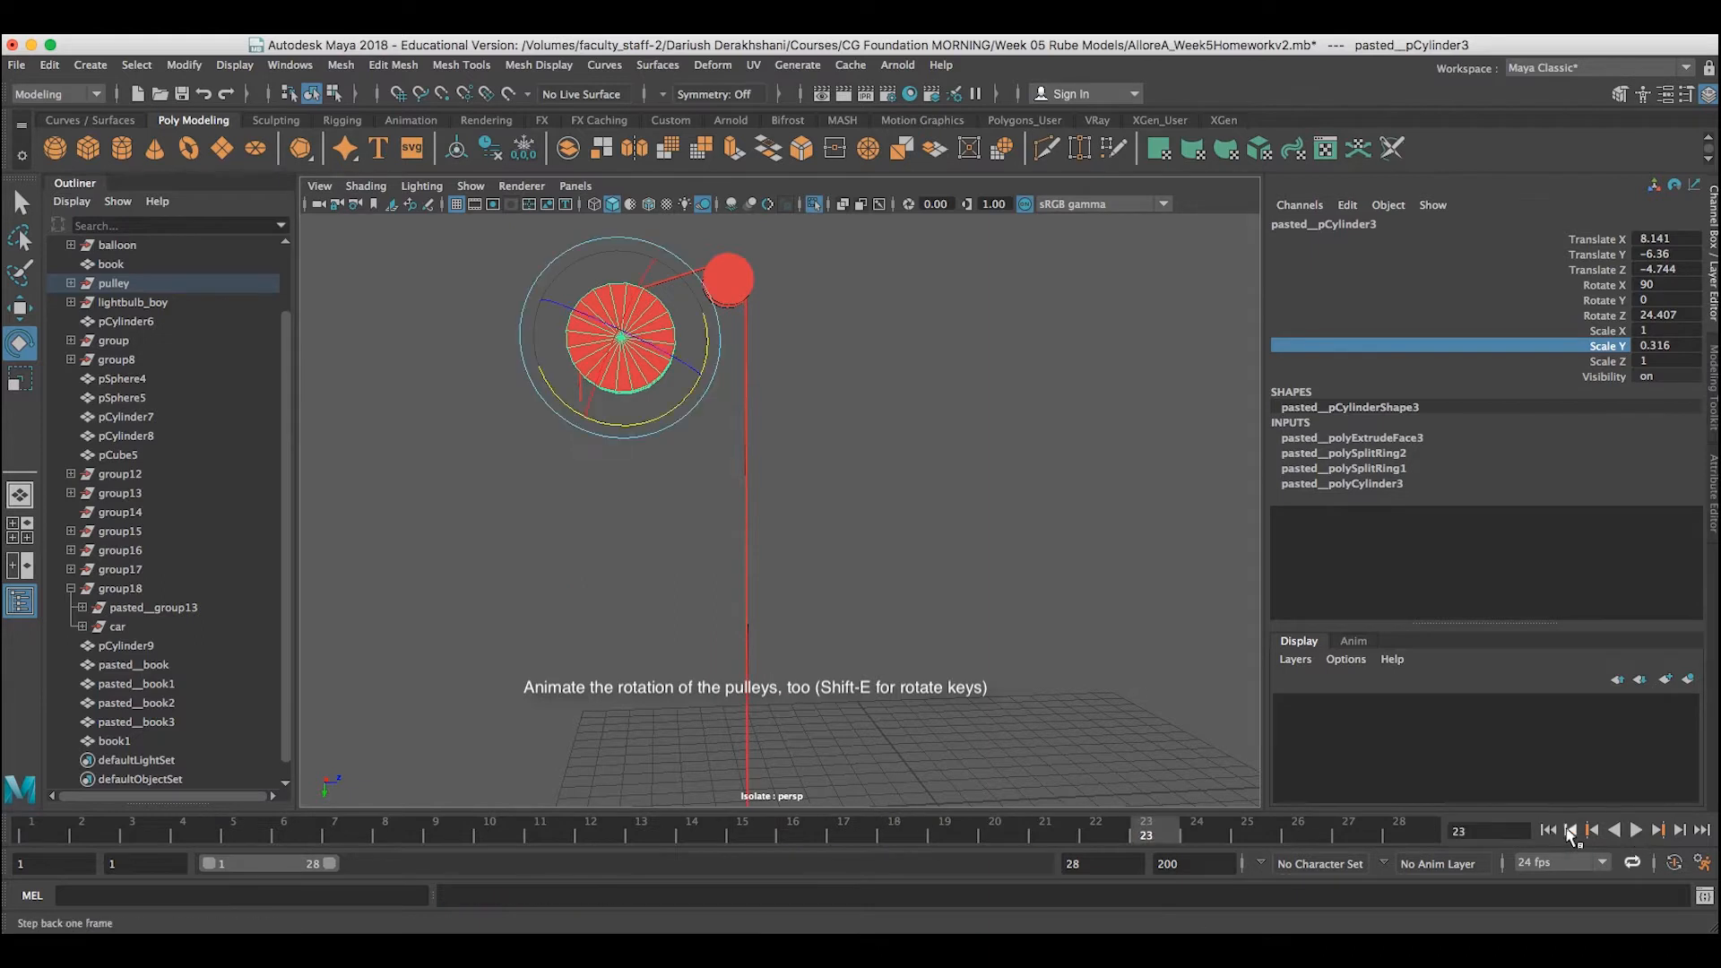
left_click(1567, 829)
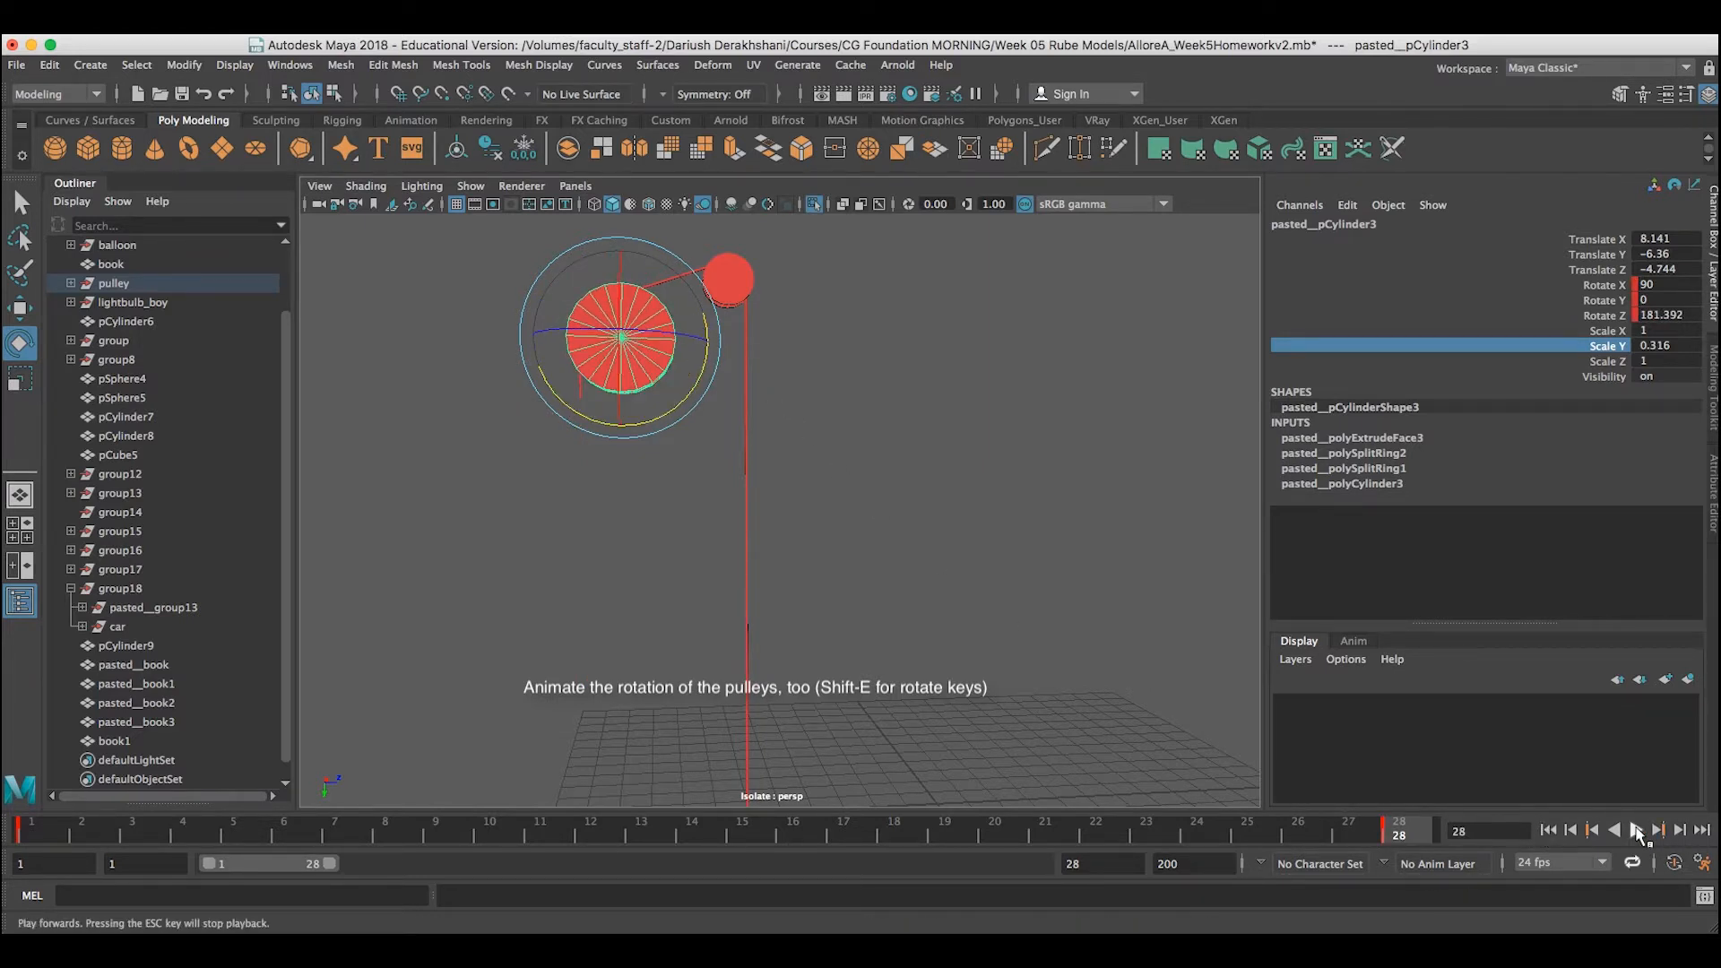
left_click(1638, 830)
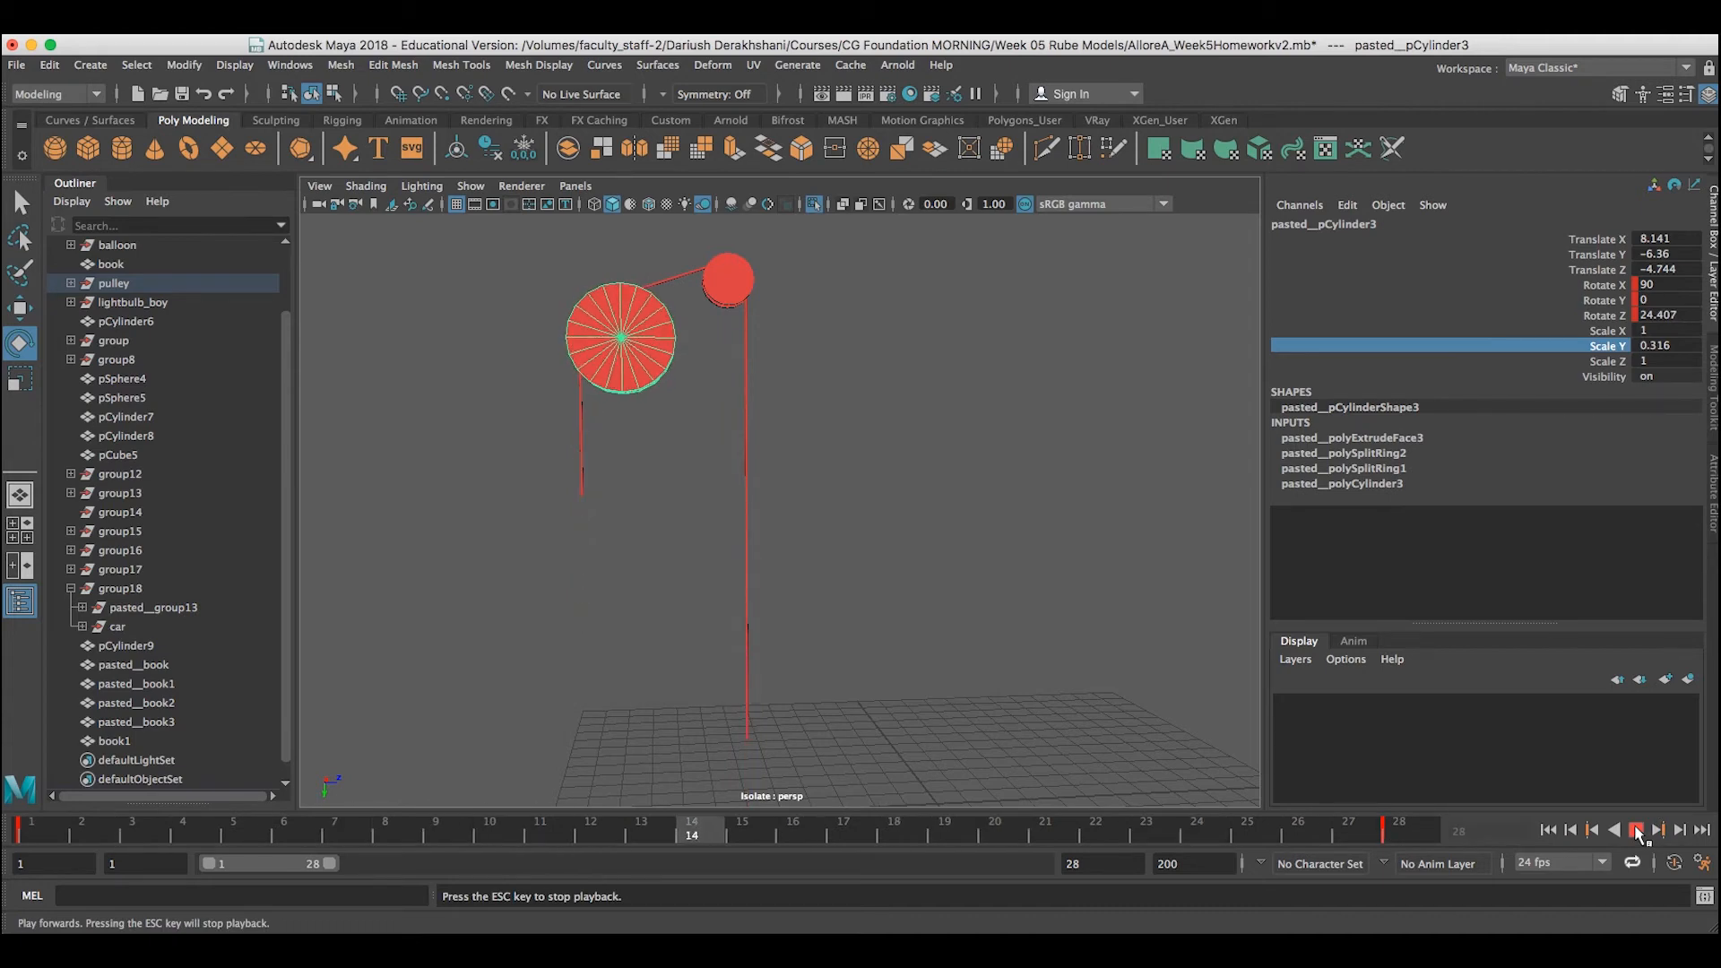